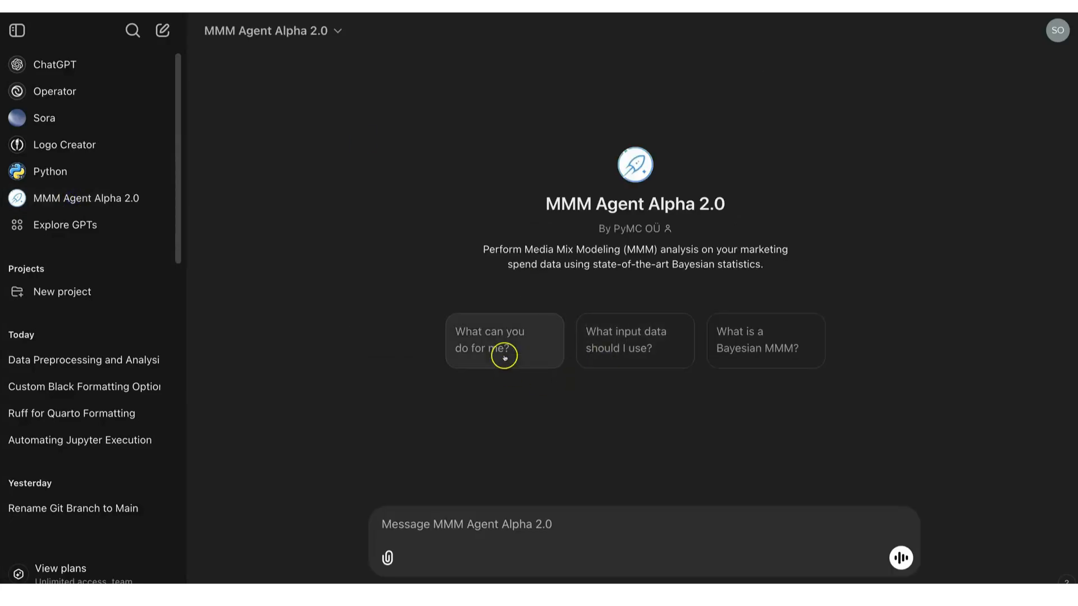
- Ask MMM Agent Alpha 'What can you do for me?' and scroll through its reply
left_click(504, 340)
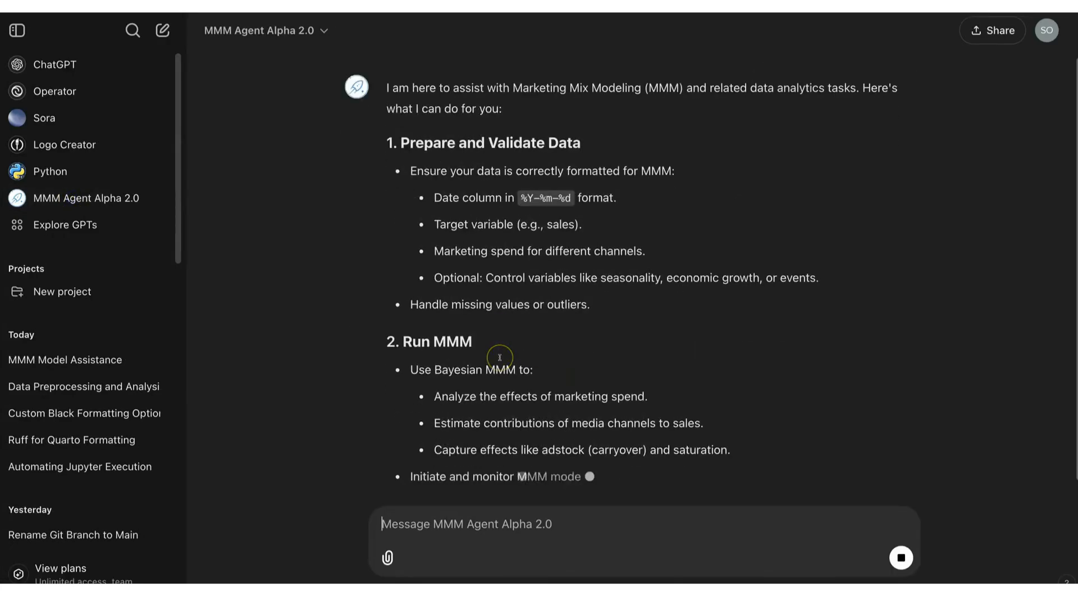
scroll("down", 3)
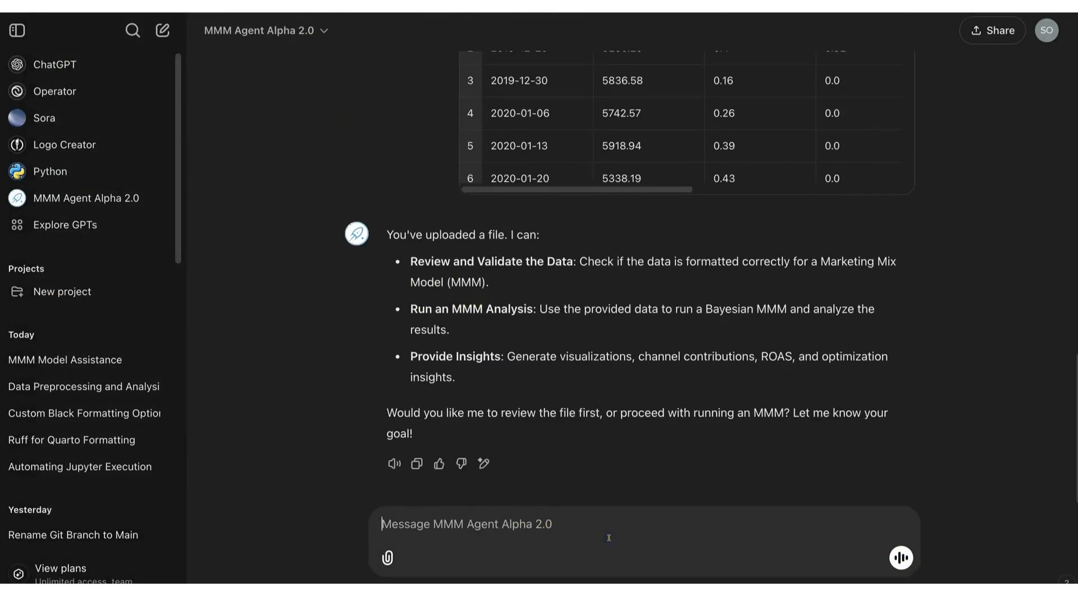
- Send 'Run MMM model' and 'proceed', allowing access to nextgen-mmm.pymc-labs.com
type("Run MMM m")
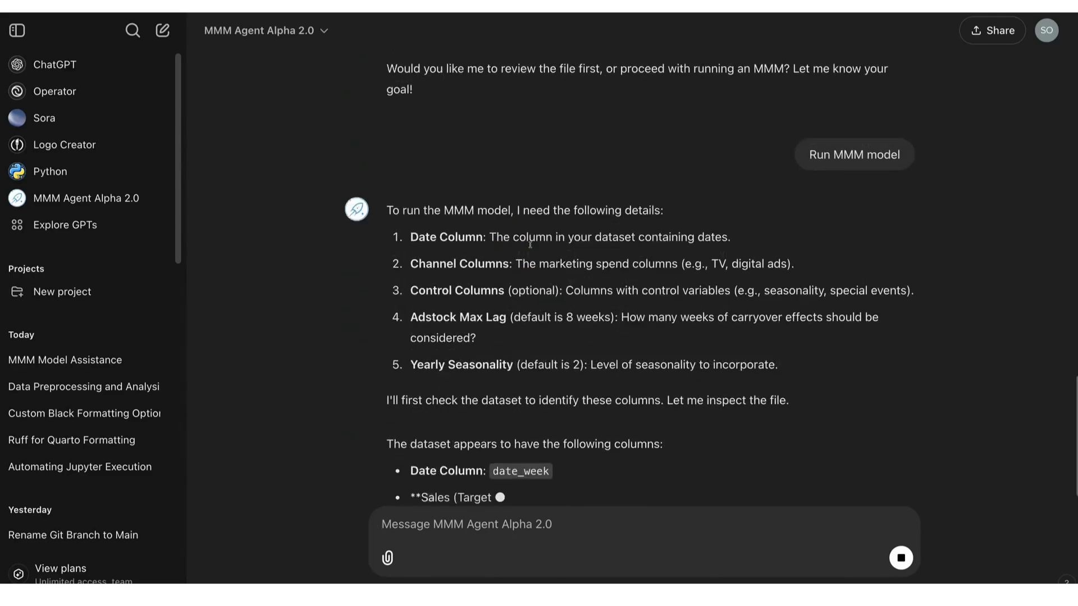
scroll("down", 3)
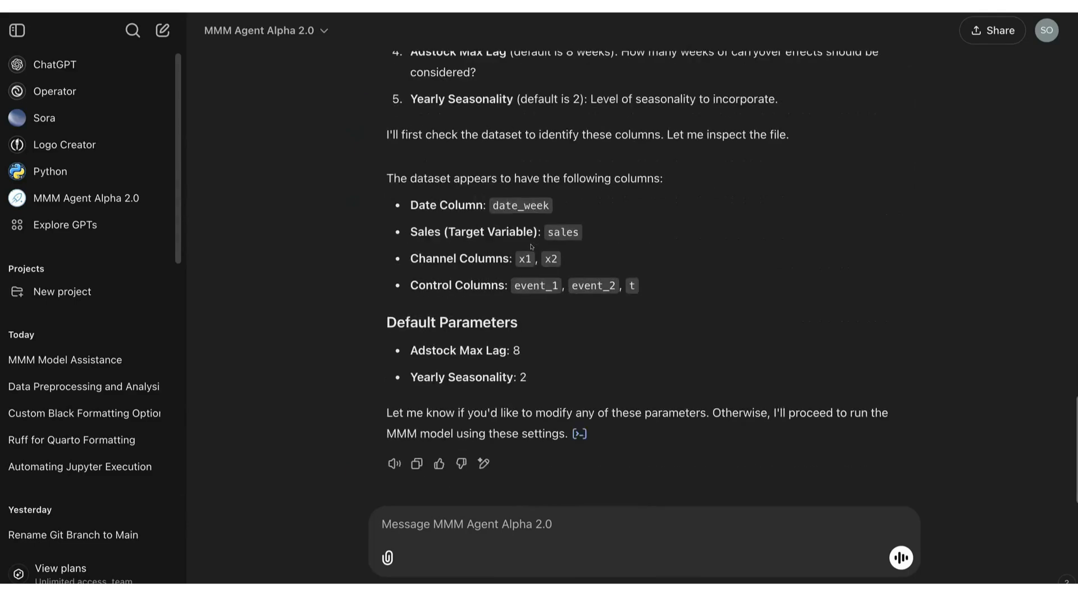
type("proce")
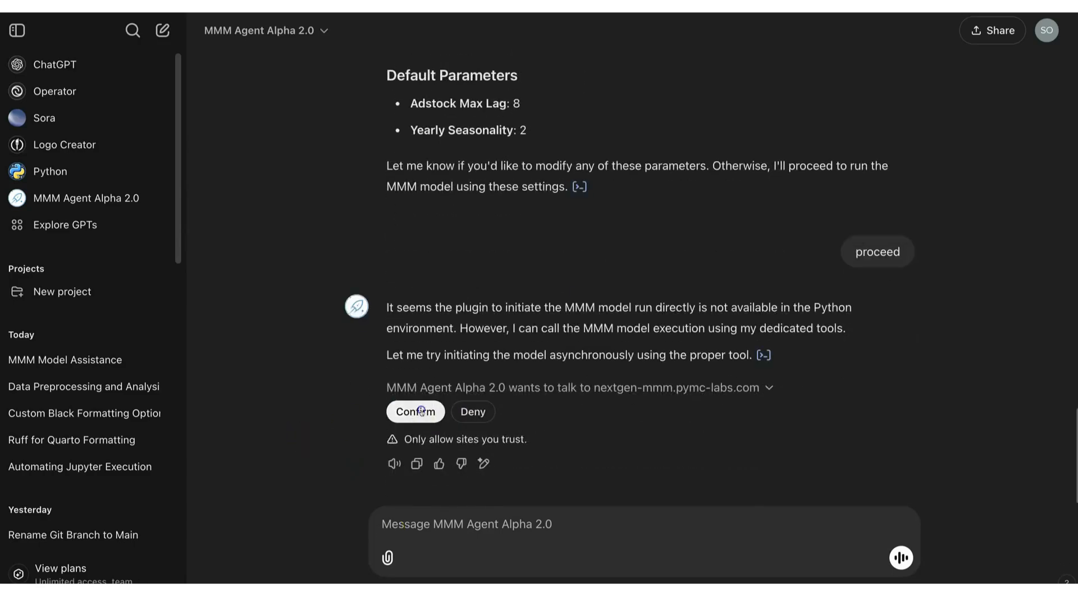
left_click(415, 412)
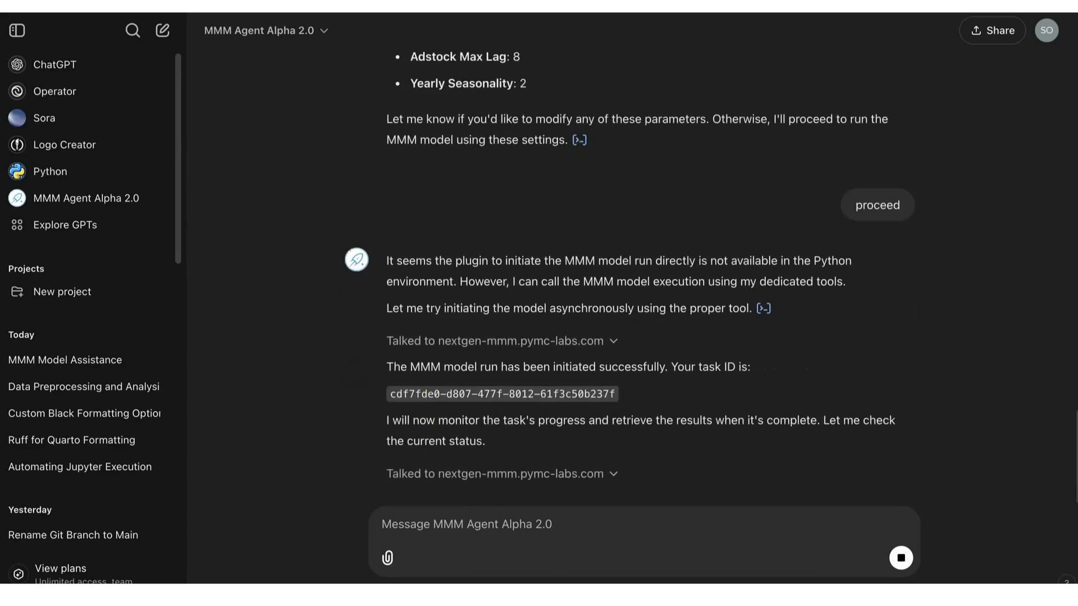
type("Show me the scatterplot of each channel against sales")
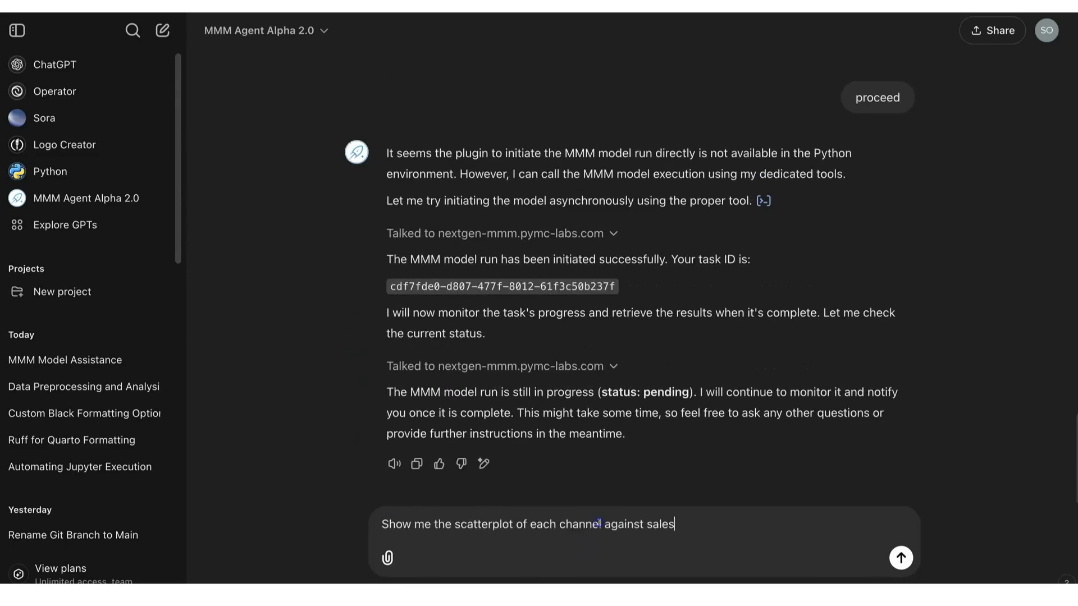
- Request channel-versus-sales scatterplots, then ask 'what insights do you get from it?'
left_click(900, 558)
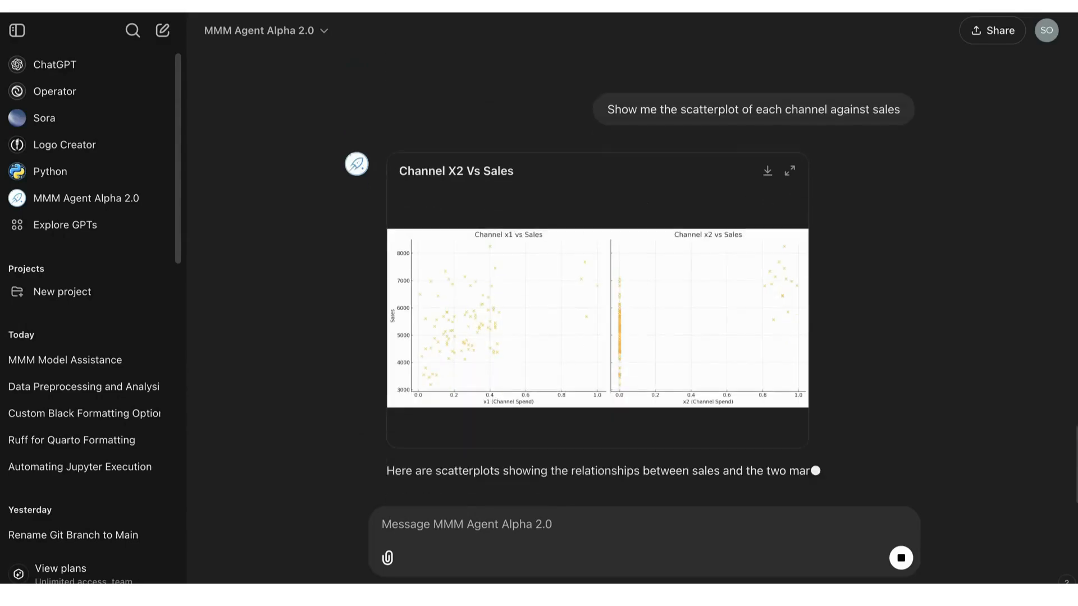
type("Show me a bar chart with the total sum of quarterly sales. Overlay vertical lines in the quarters corresponding to the quarters when event_1 and event_2 happen.")
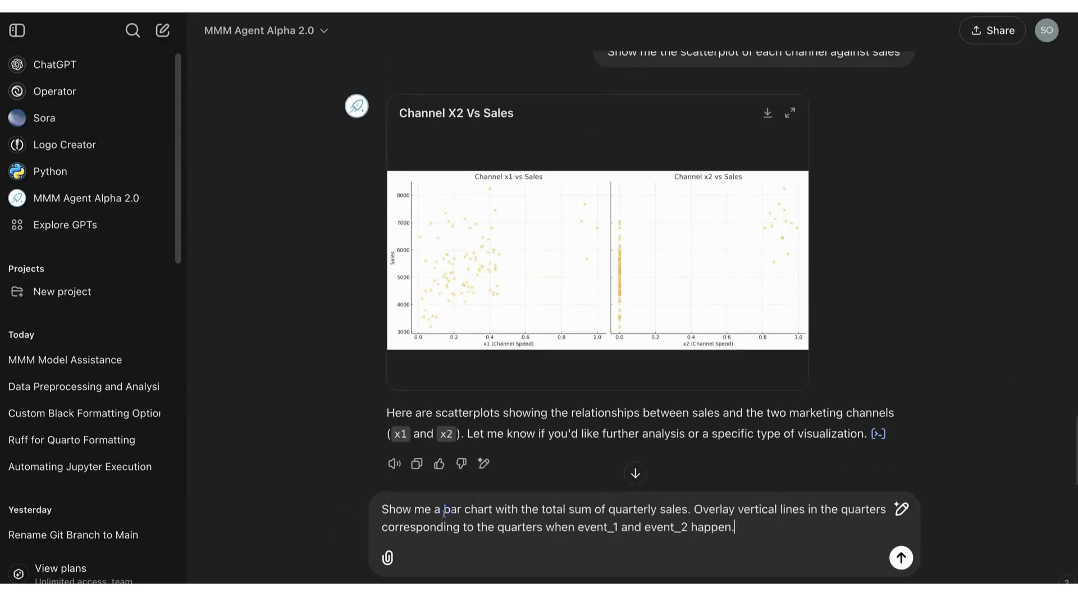
type("what insights do you get from it?")
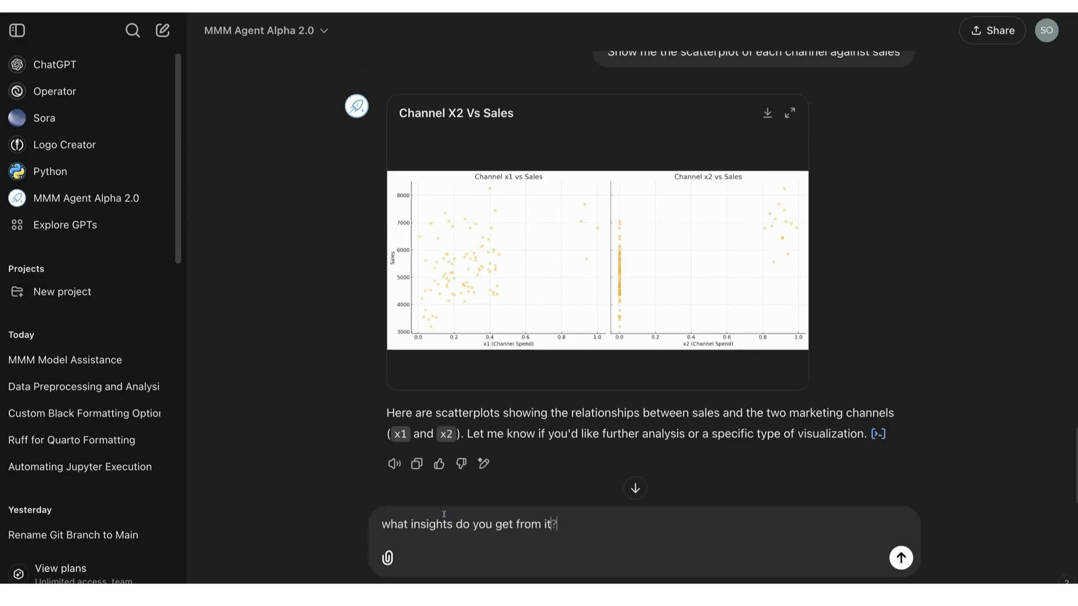
left_click(900, 558)
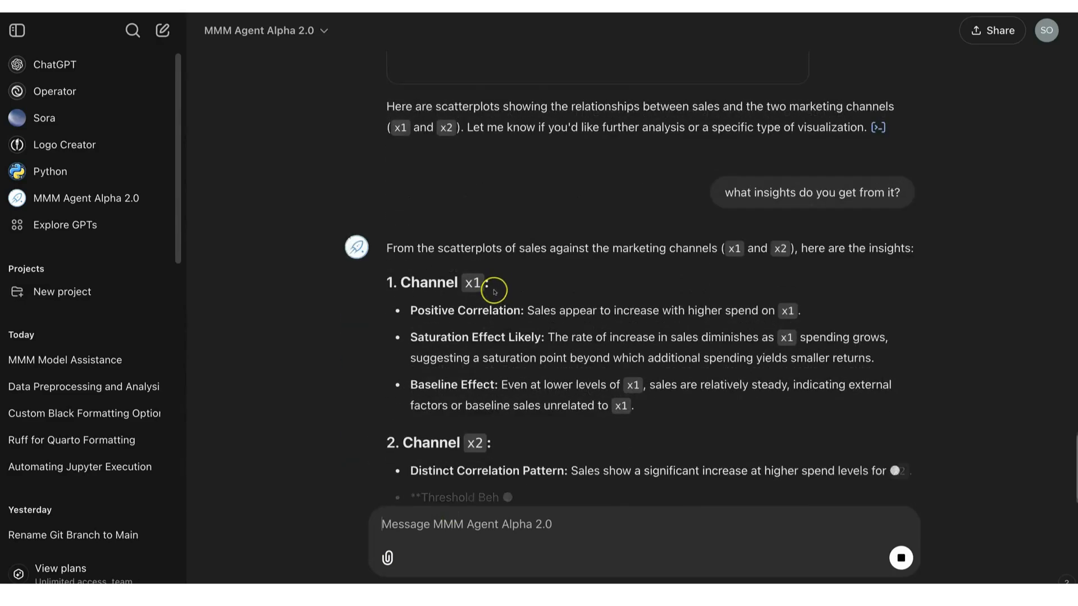
scroll("down", 3)
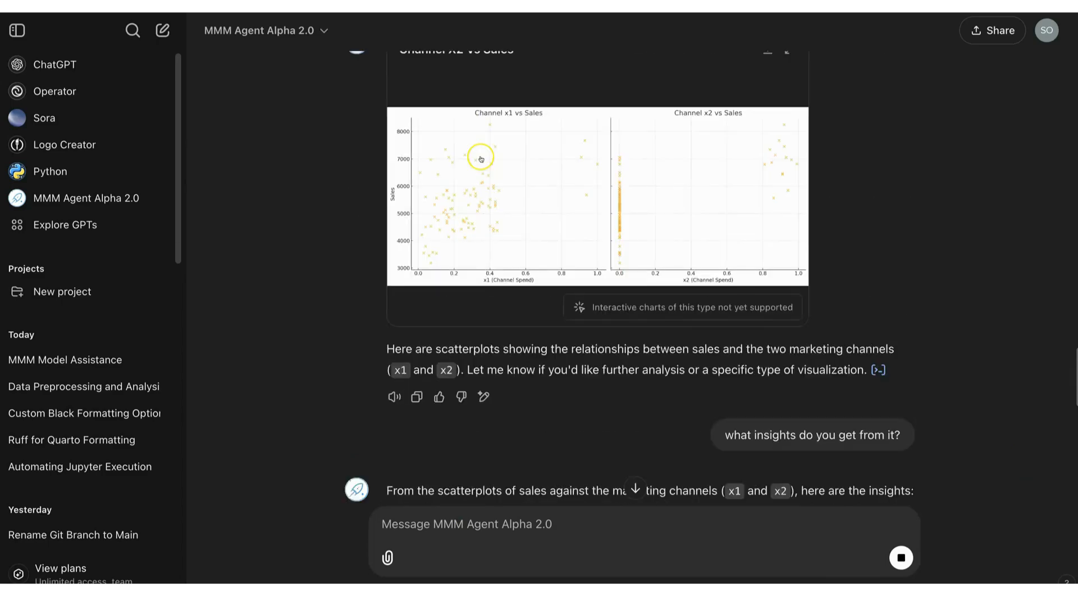
- Scroll through the quarterly sales and monthly channel spend charts, collapsing the enlarged chart
scroll("down", 3)
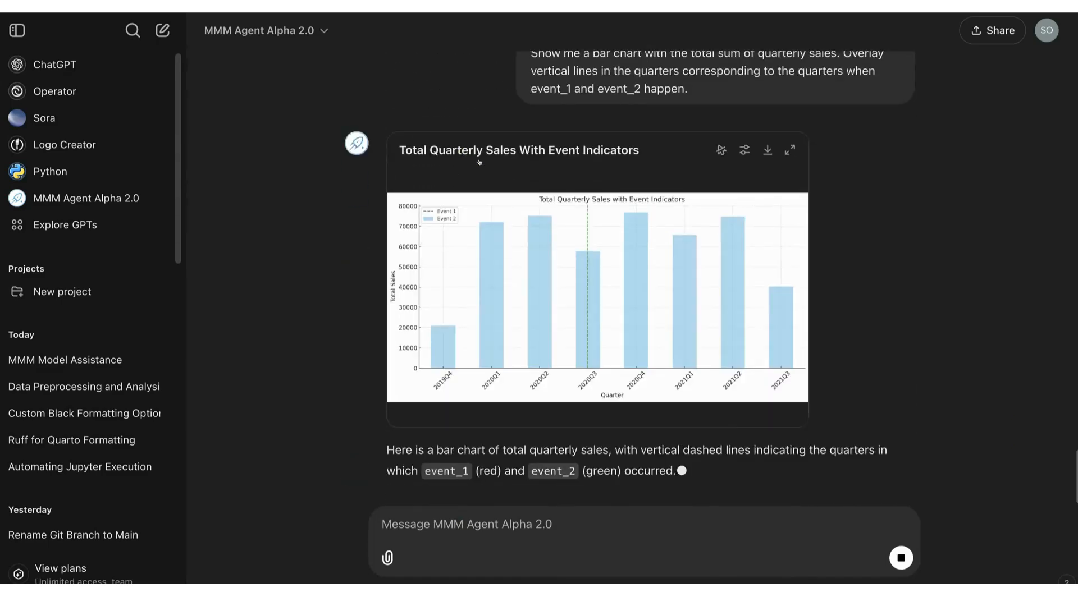
scroll("down", 3)
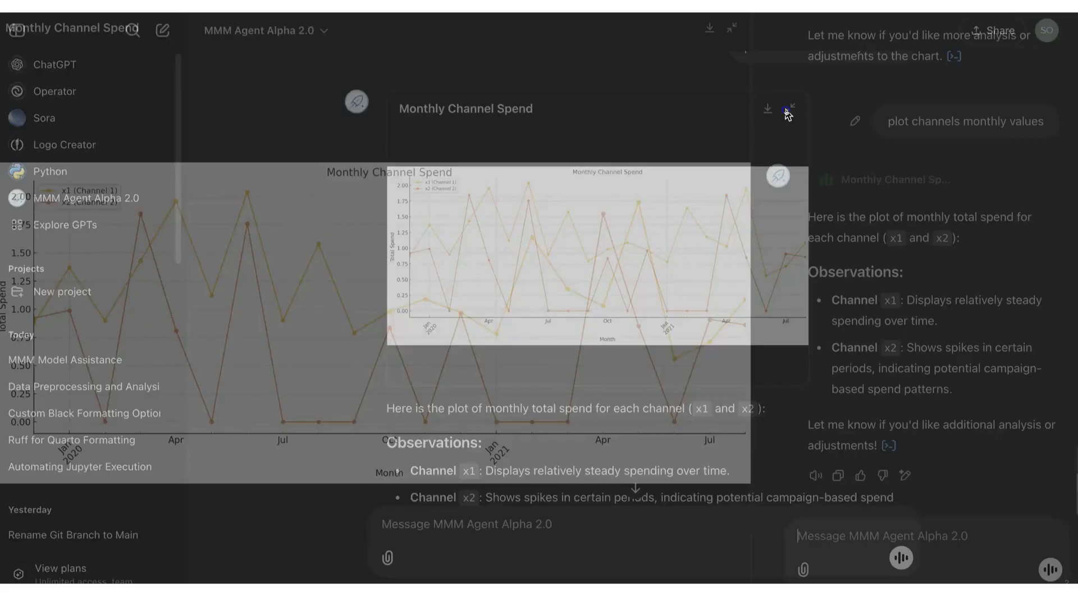
left_click(789, 108)
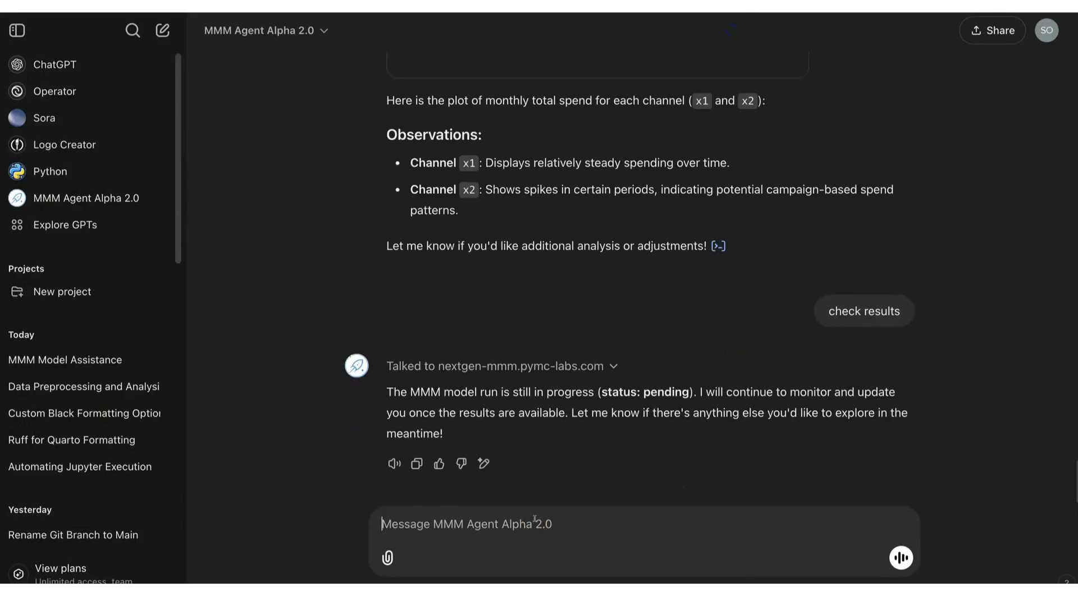
- Send 'check results again', review the posterior parameter table, and type a follow-up prompt
type("check resul")
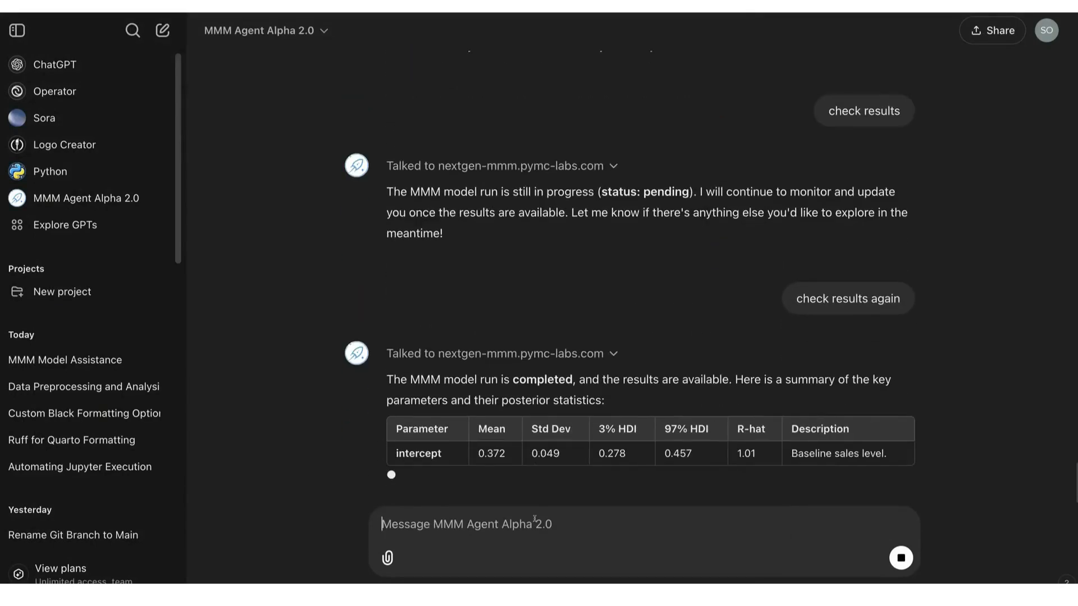
scroll("down", 3)
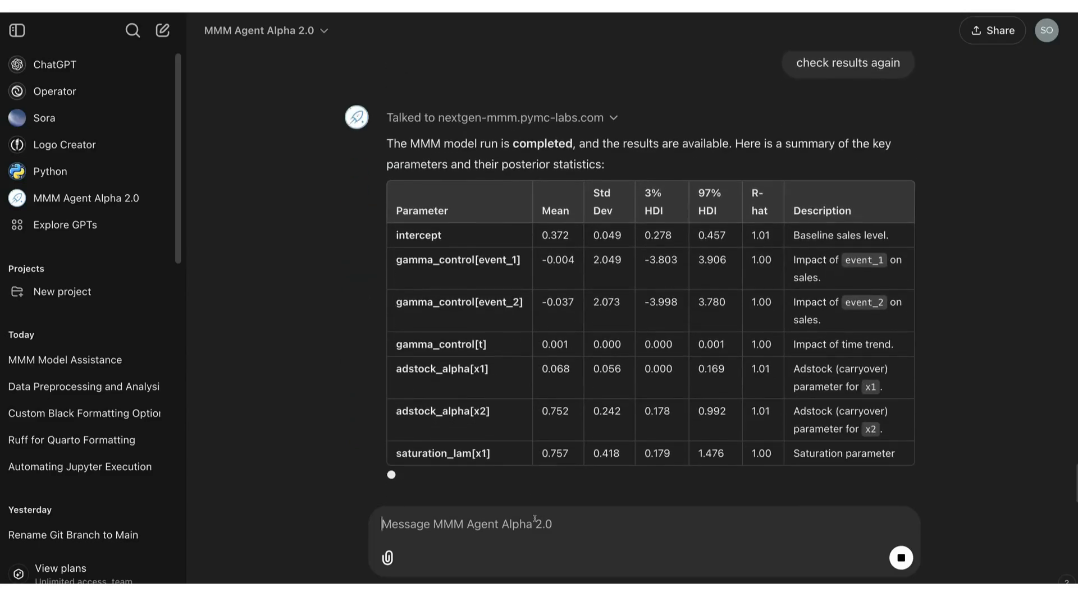
scroll("down", 3)
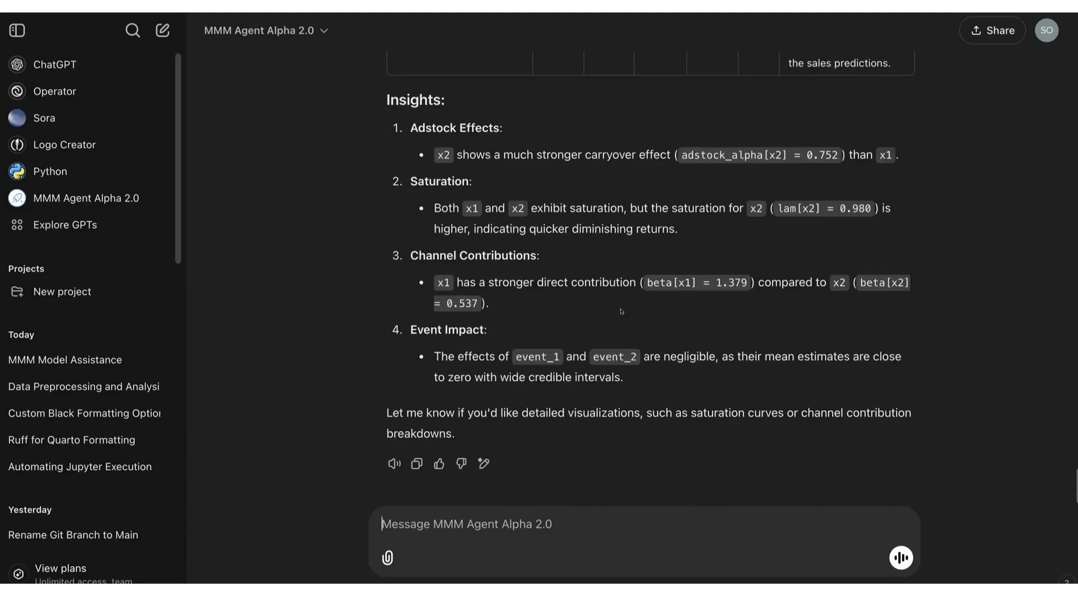
type("how d")
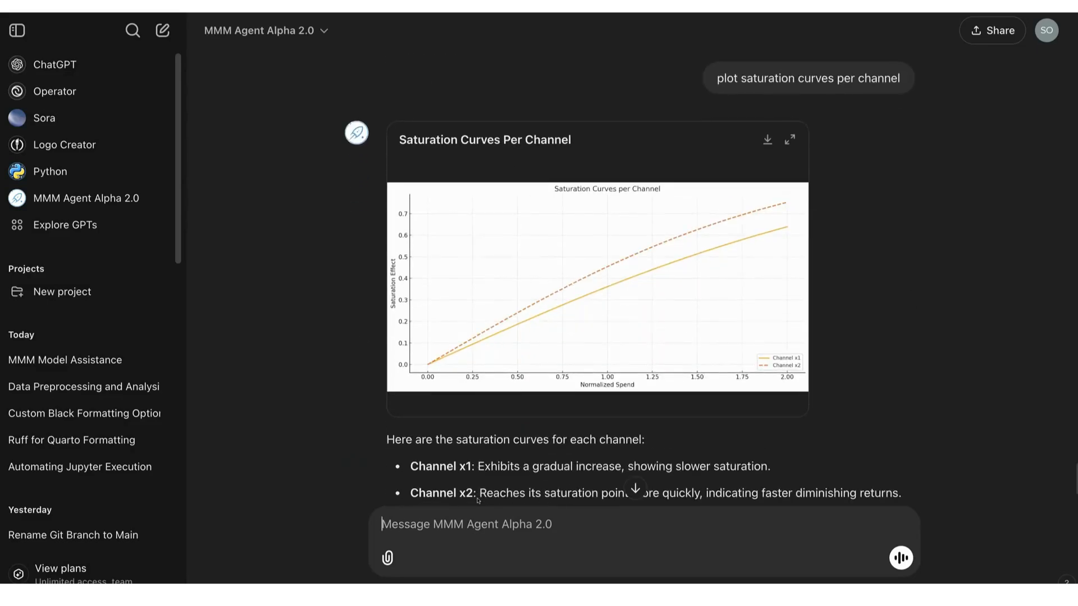
- Send the adstock decay-by-lag request, then enlarge and restore the adstock chart
scroll("down", 3)
type("Show me the adstock decay for each channel as a function of the lag")
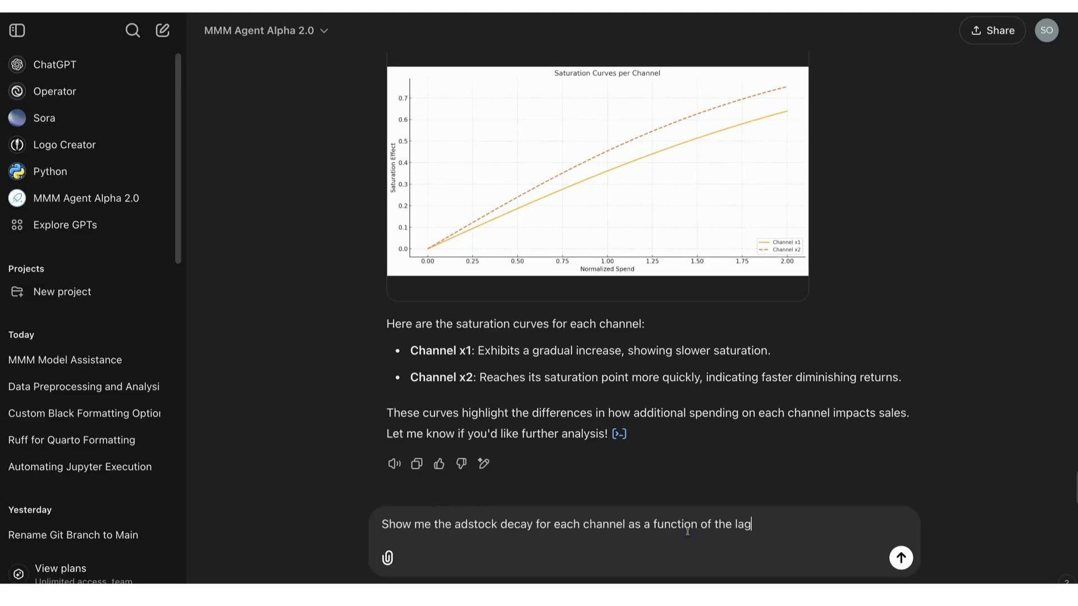
left_click(901, 557)
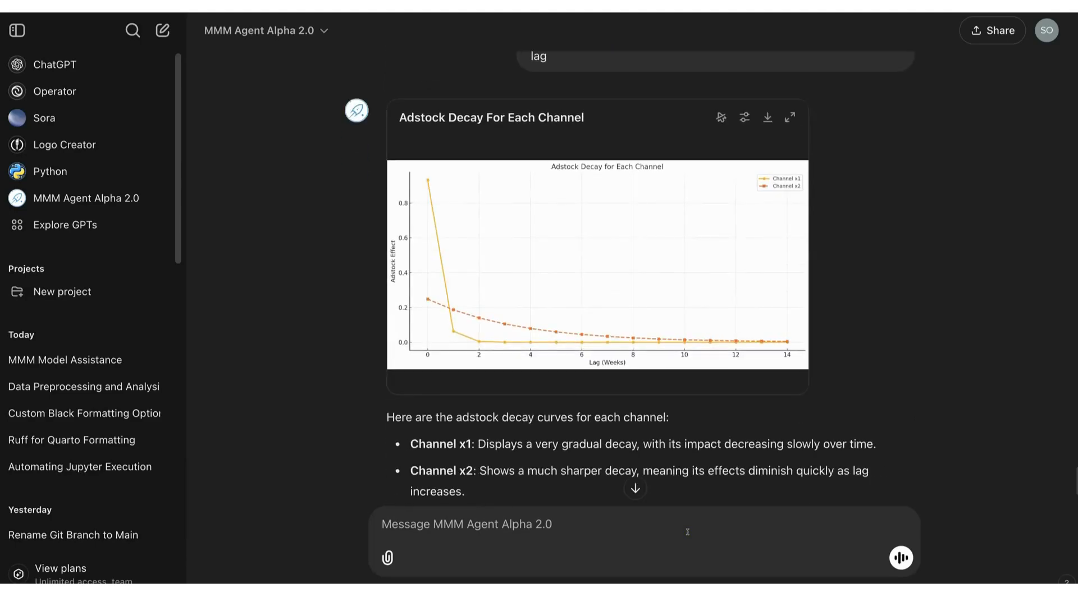
left_click(790, 117)
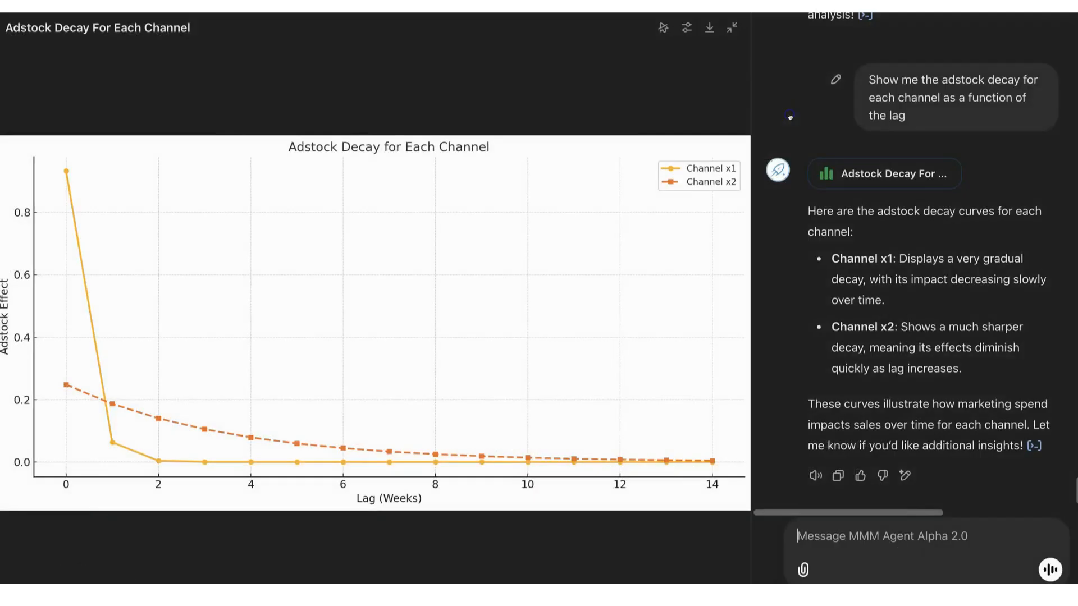
mouse_move(736, 28)
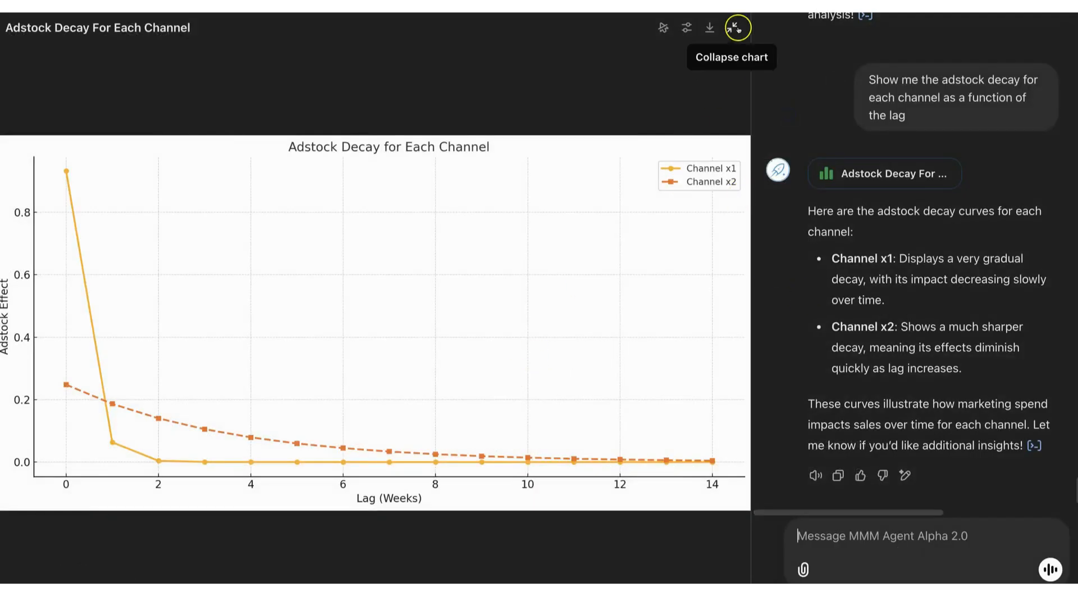
left_click(736, 27)
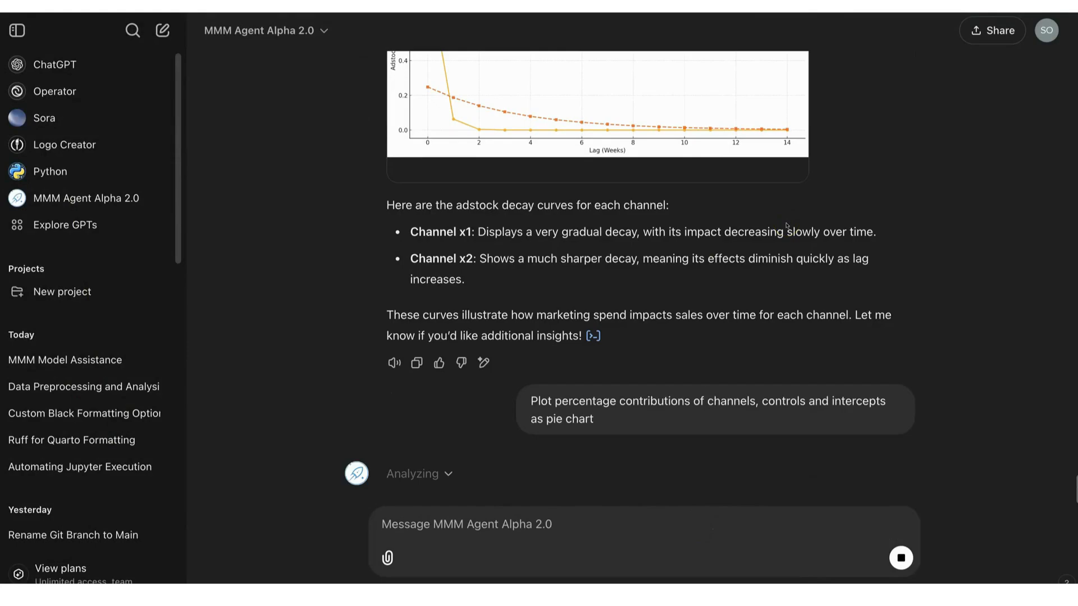
- Scroll to the contributions pie chart (x1 59.2%, x2 23.0%, intercept 16.0%) and enlarge it
scroll("down", 3)
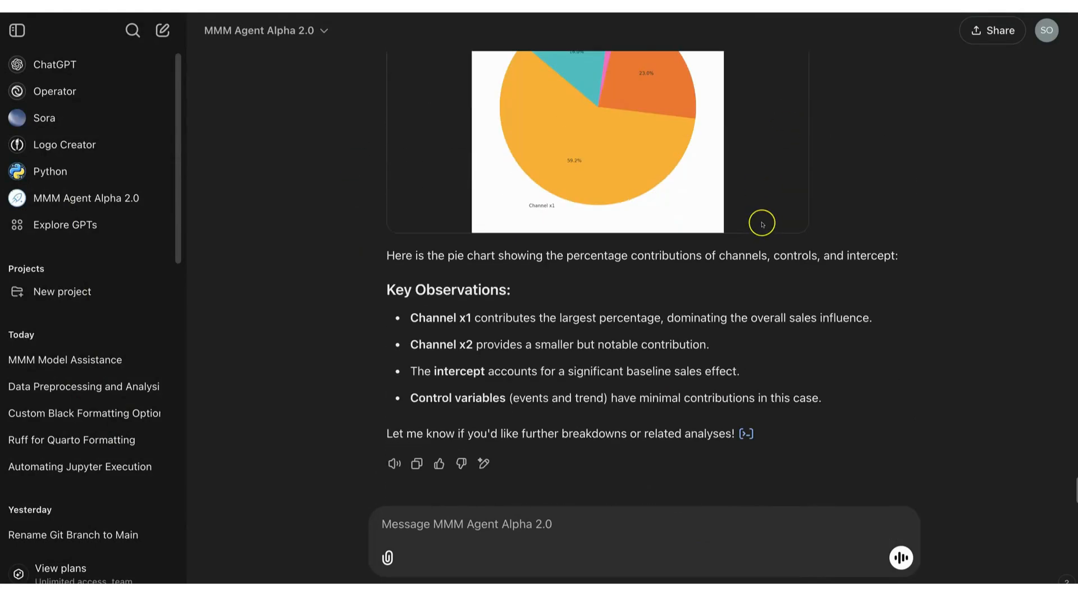
scroll("down", 3)
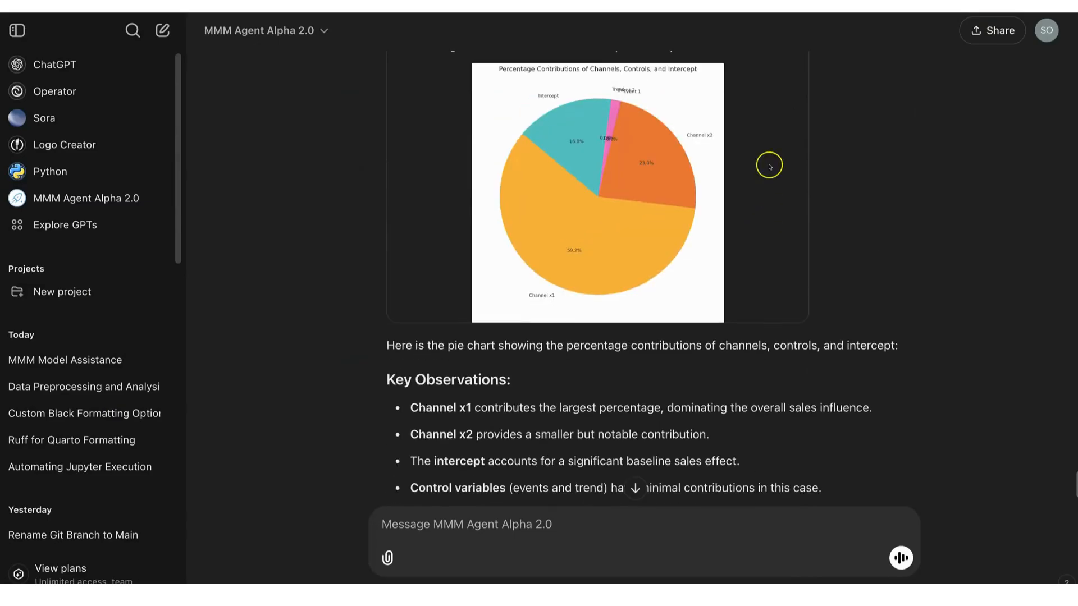
left_click(597, 193)
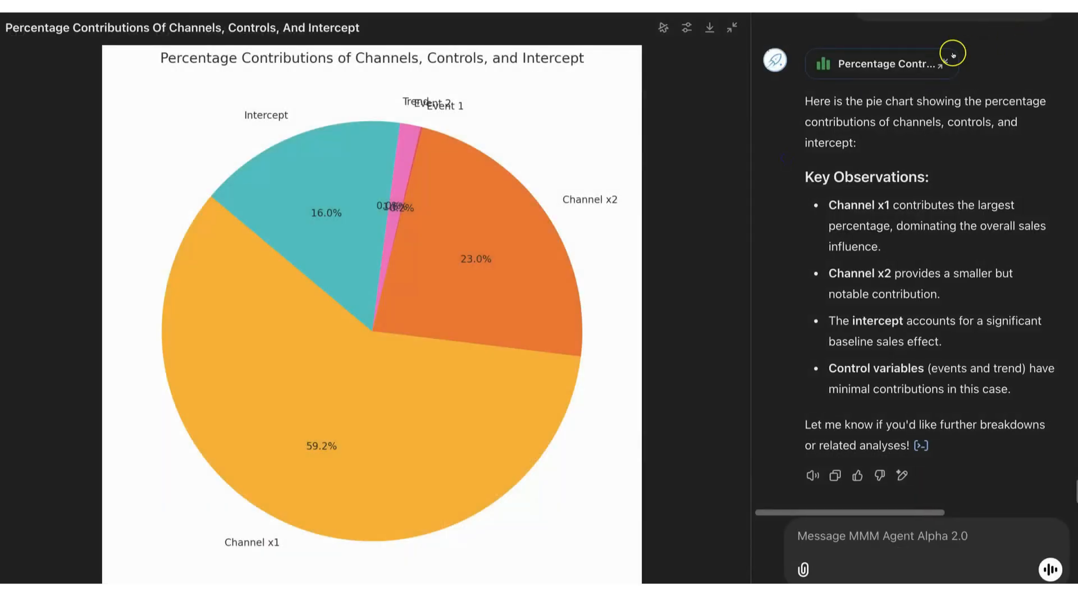